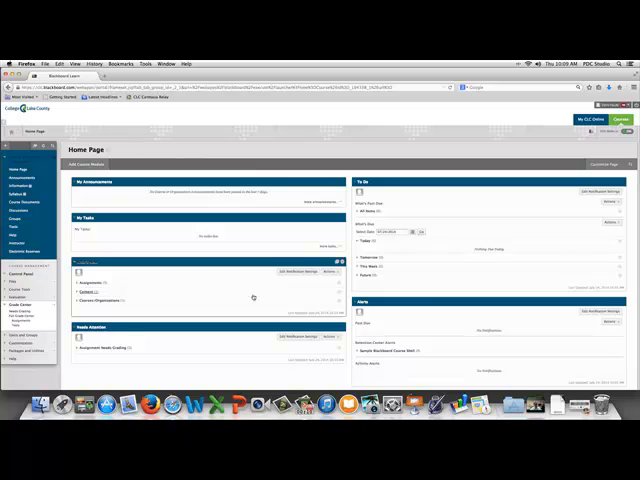
mouse_move(270, 294)
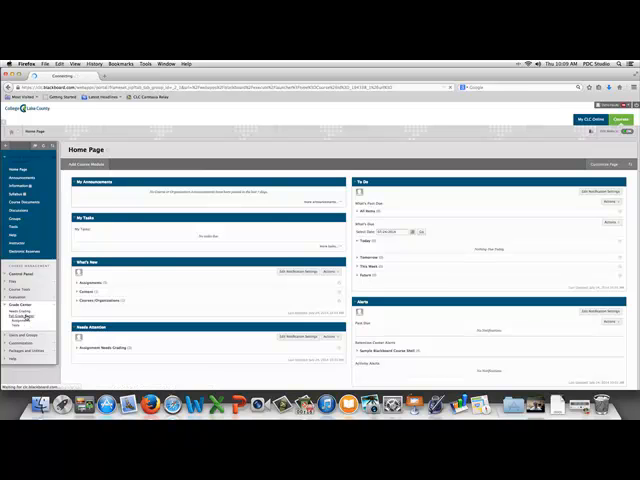
From the Full Grade Center, open the student's PowerPoint submission that needs grading.
click(22, 315)
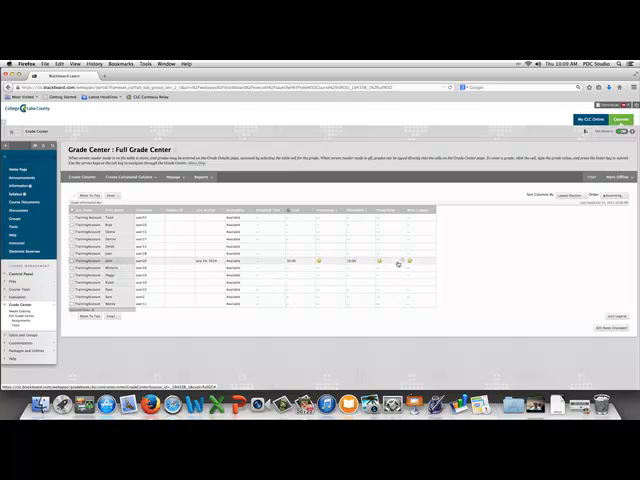
click(410, 262)
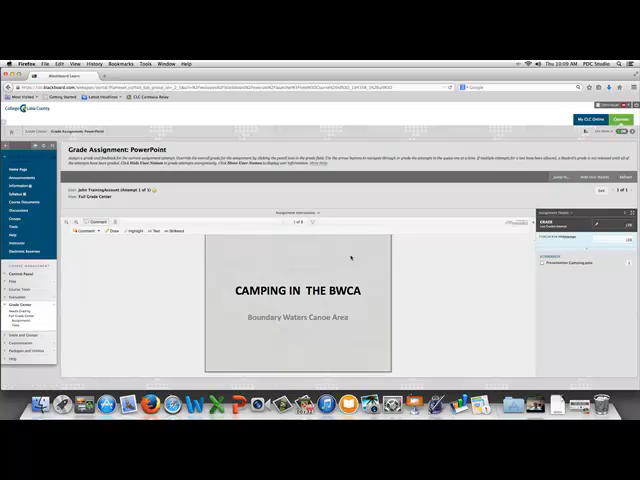
Page forward through the student's submitted PowerPoint slides.
click(316, 222)
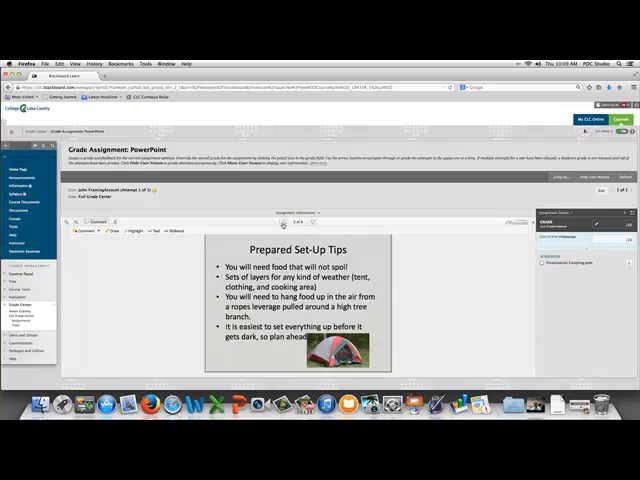
click(316, 223)
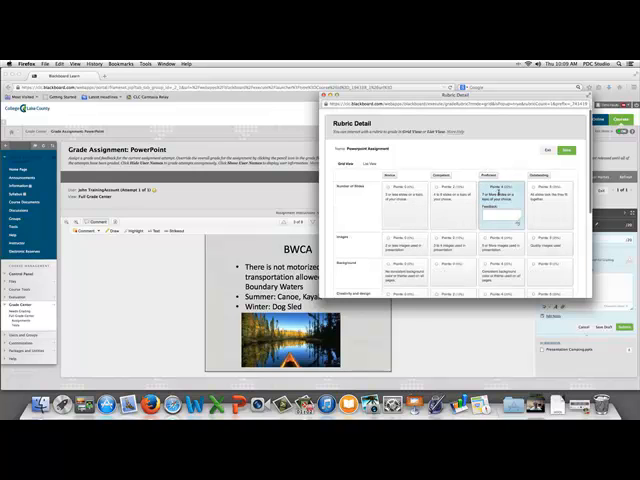
Rate Number of Slides Proficient and Images Outstanding, then type feedback 'nice job'.
click(548, 243)
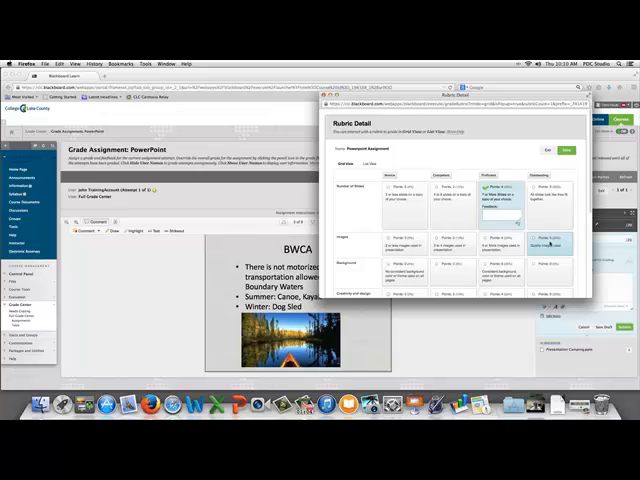
click(502, 289)
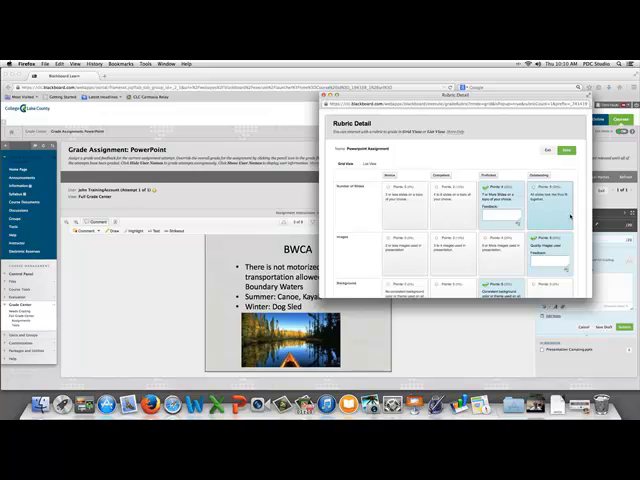
scroll(down, 3)
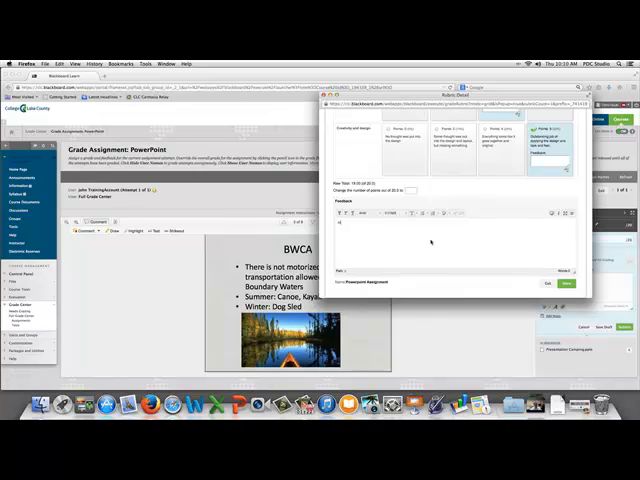
text(nice job)
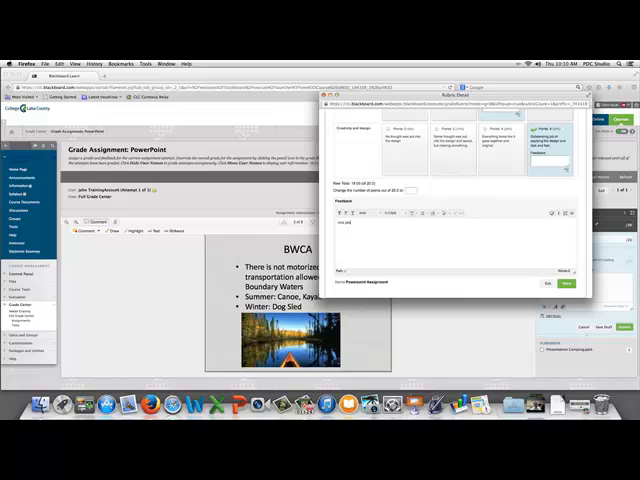